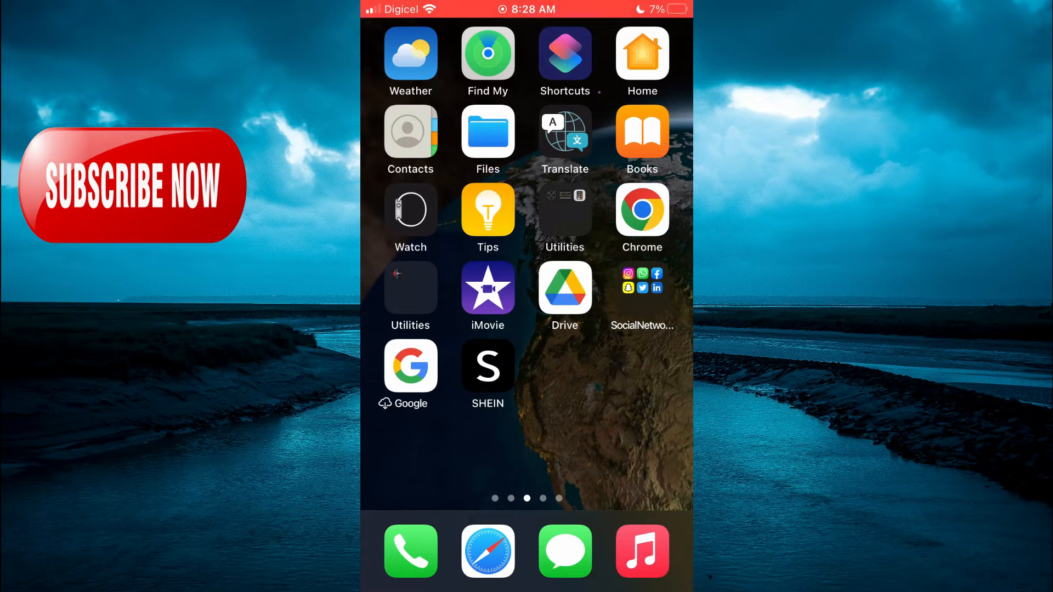
- Launch Chrome from the iOS Home Screen
left_click(642, 209)
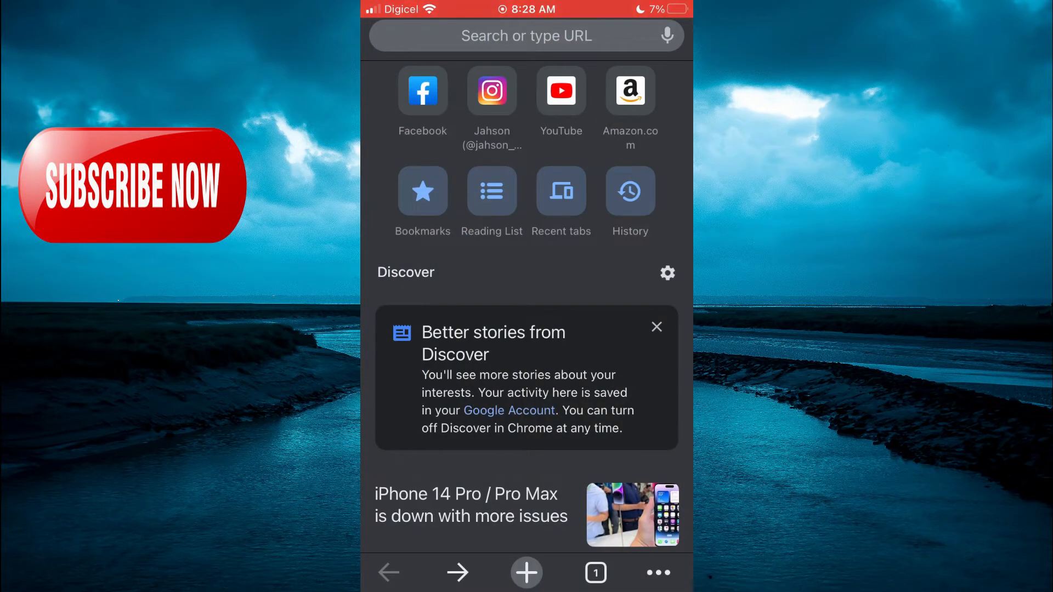
- Search Google for 'facebook' and request the desktop version of the results
left_click(526, 35)
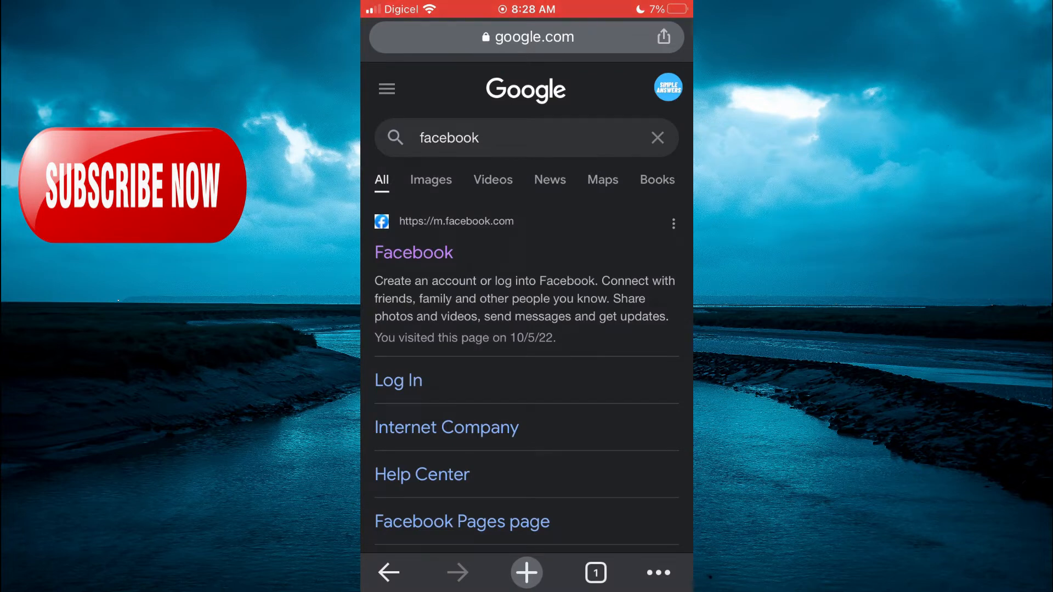
left_click(657, 572)
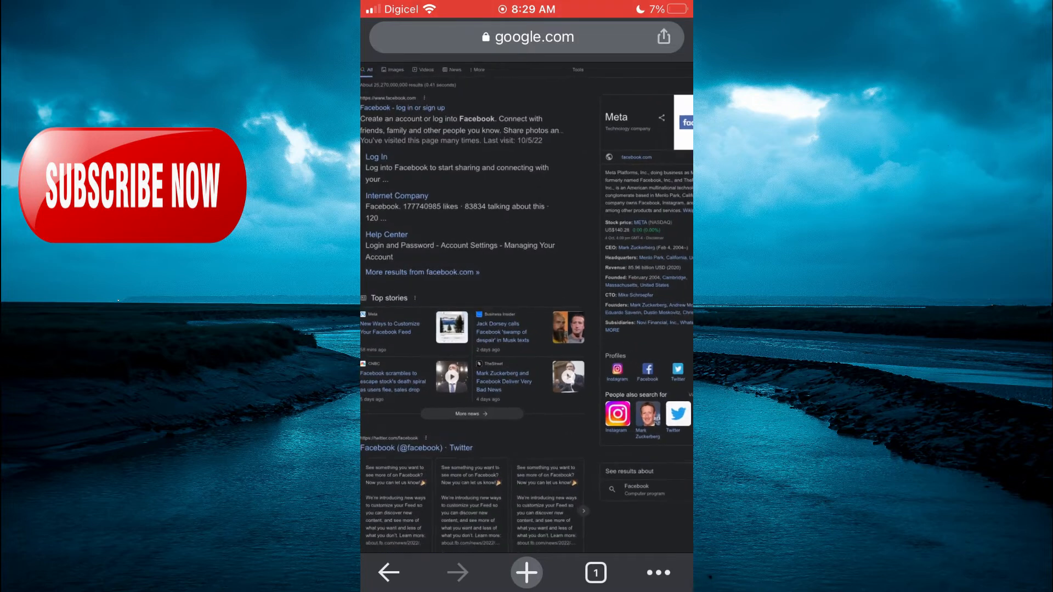
- Go to Facebook.com from the search results, landing on the signed-in news feed
scroll("down", 3)
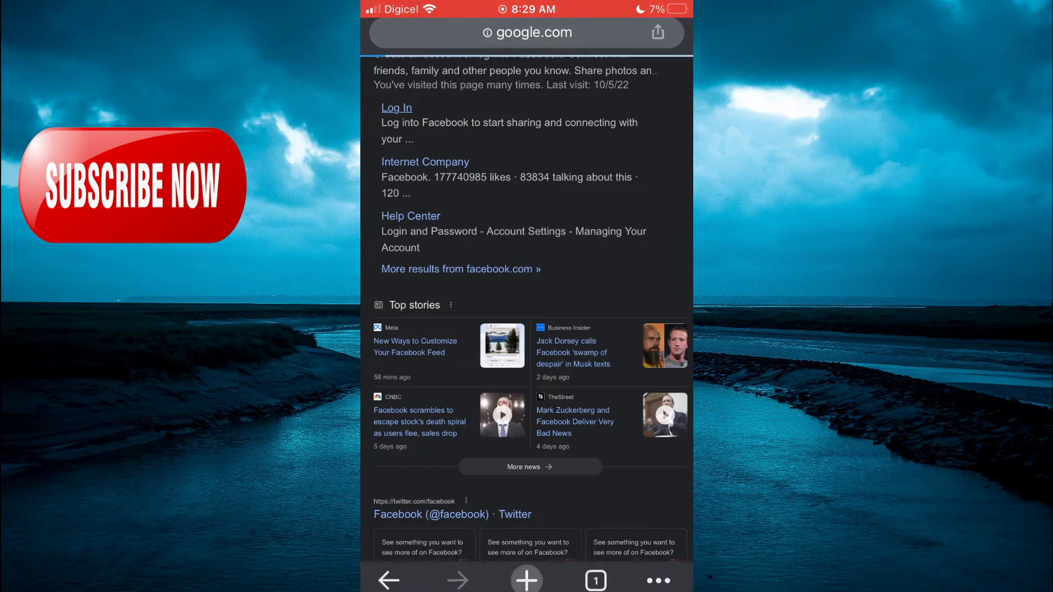
left_click(396, 108)
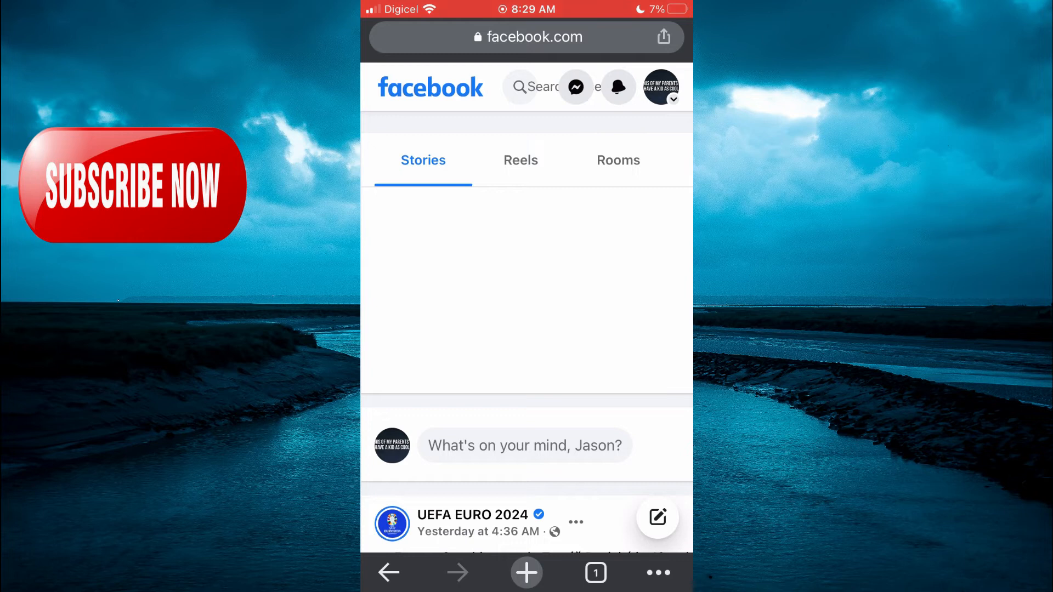
- Bring up Messenger chat settings with the turn-off video and voice calls option
left_click(574, 88)
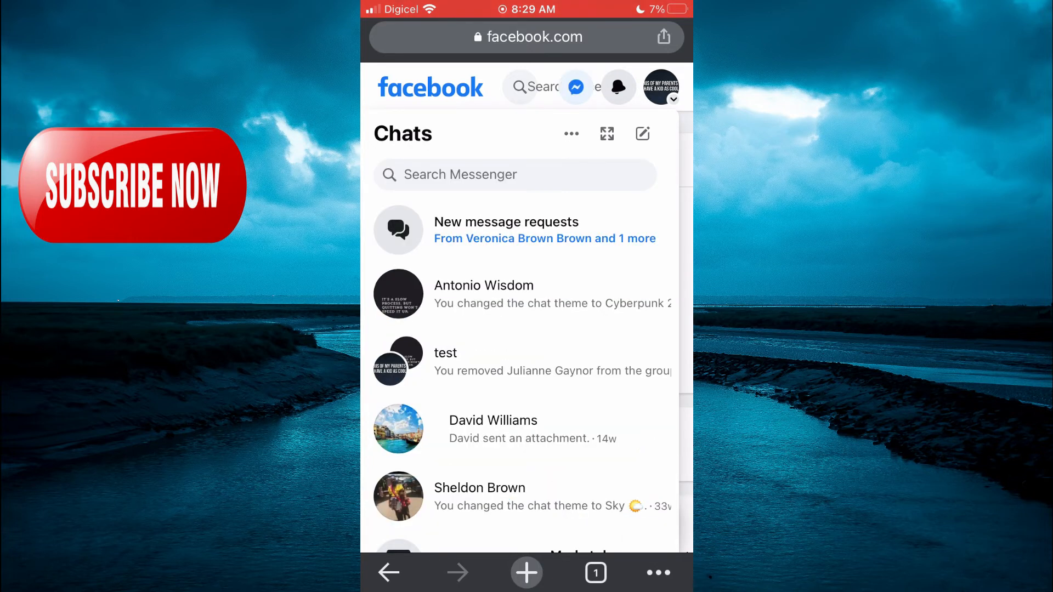
left_click(570, 134)
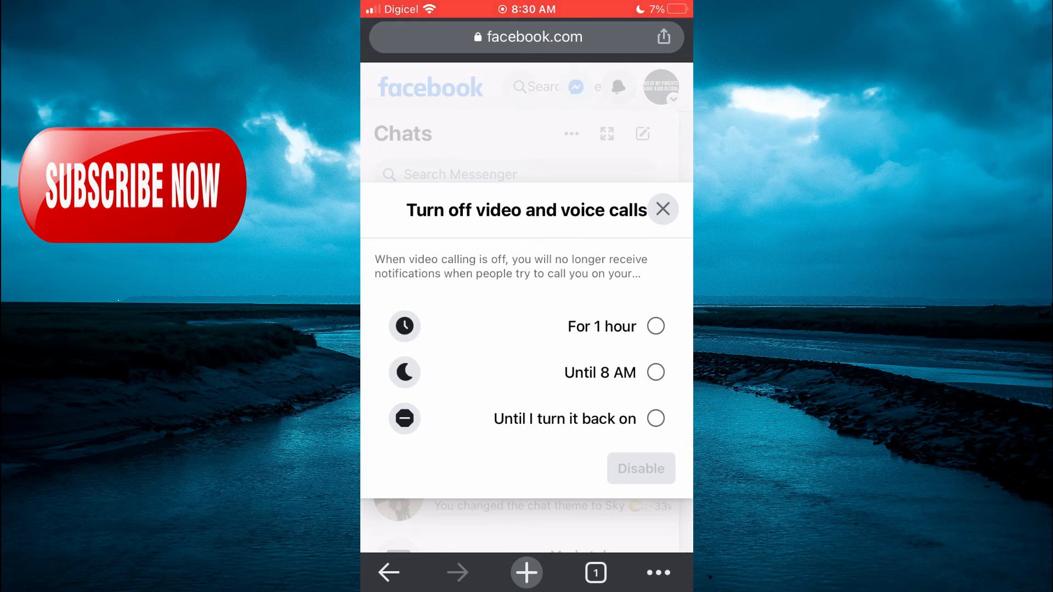
- Disable video and voice calls until turned back on, returning to the news feed
left_click(654, 418)
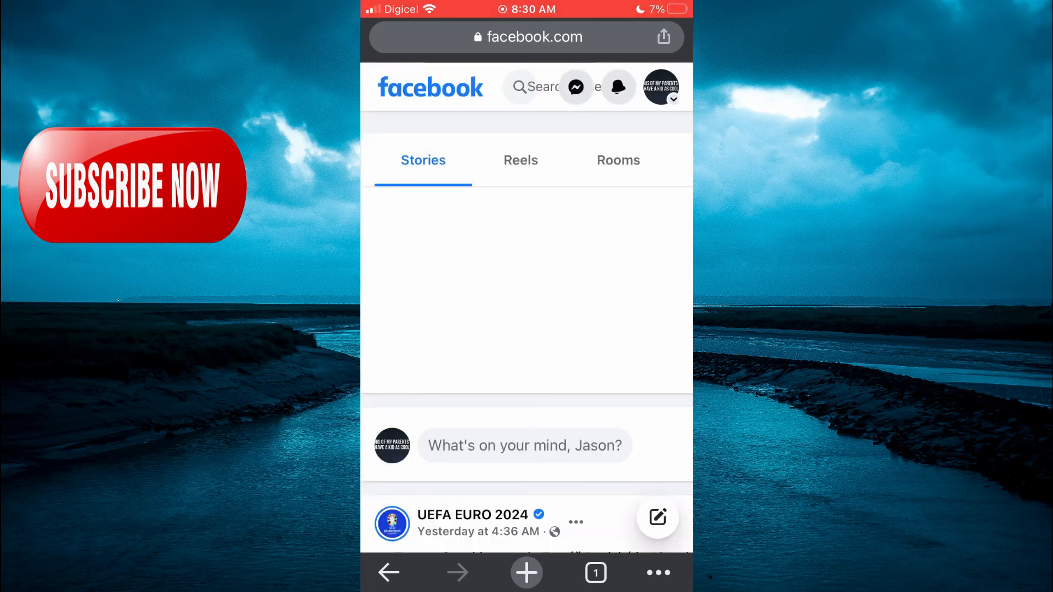
- Reopen Messenger chat settings showing incoming call sounds switched off
left_click(574, 87)
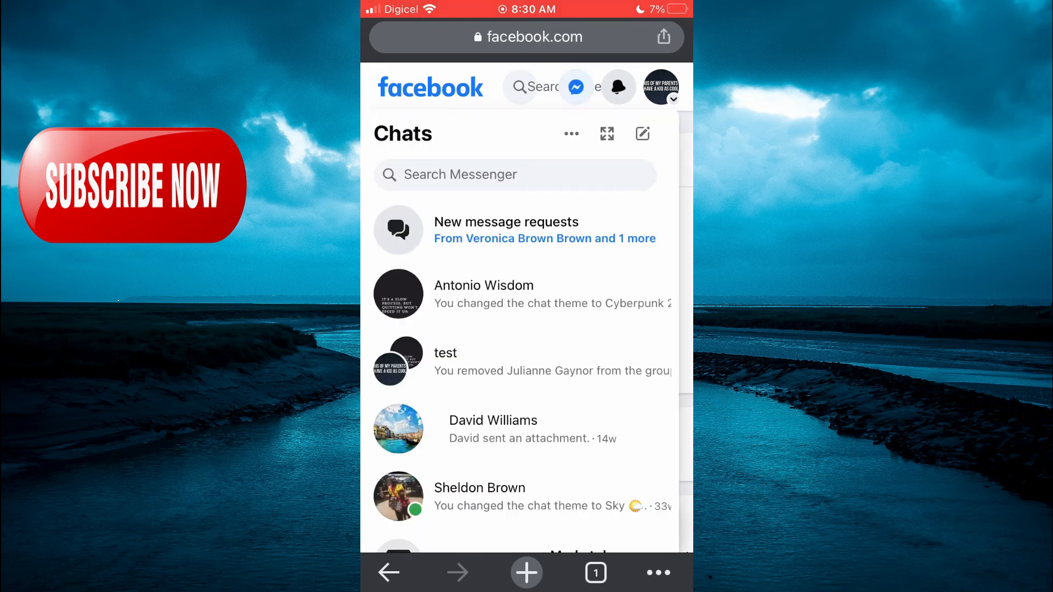
left_click(570, 133)
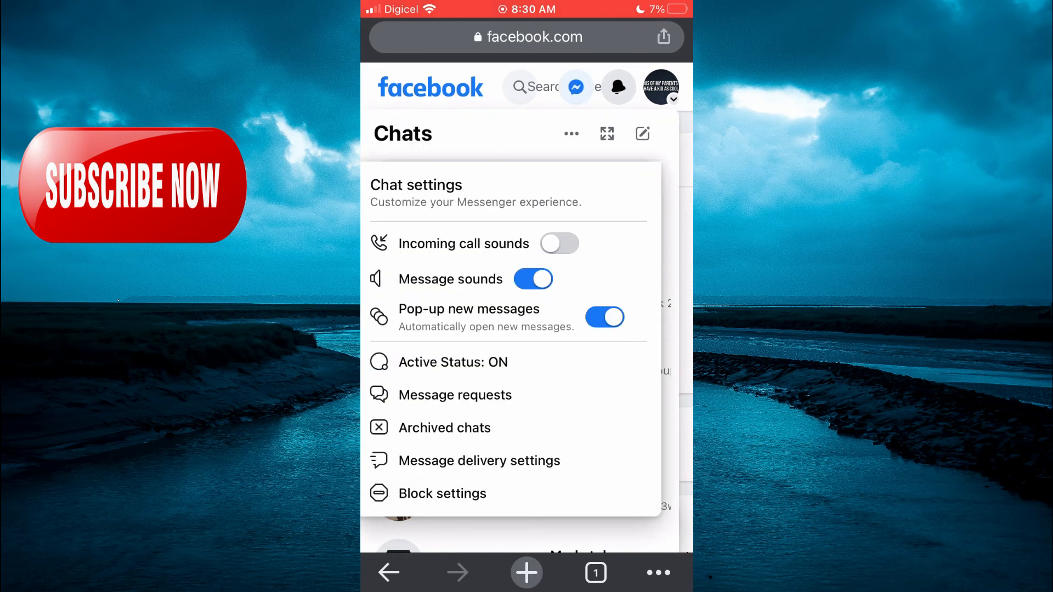